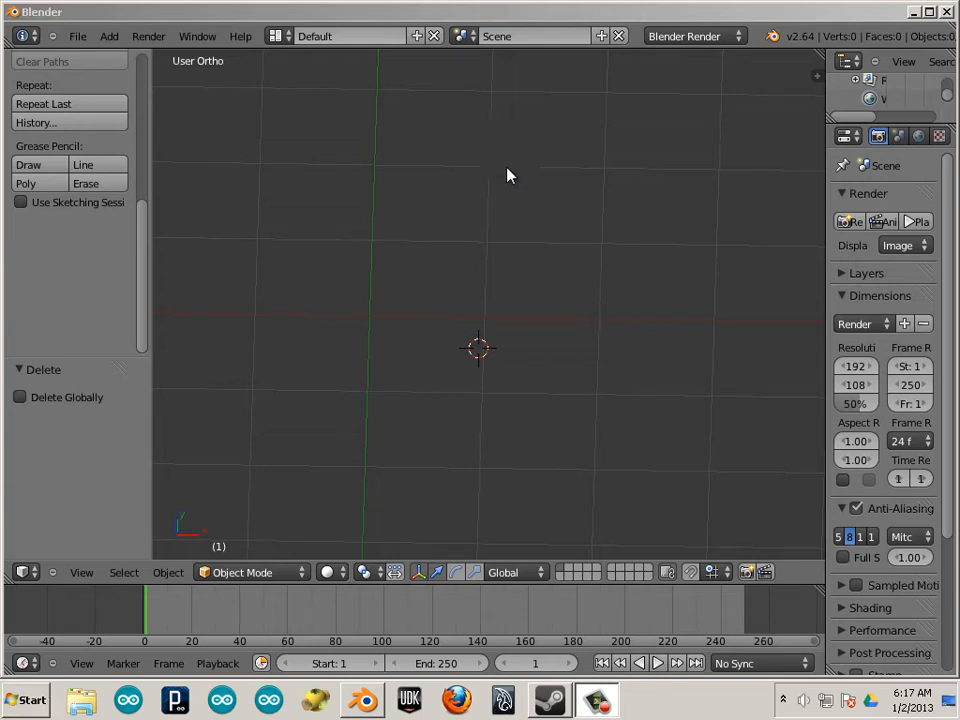
pyautogui.moveTo(456, 160)
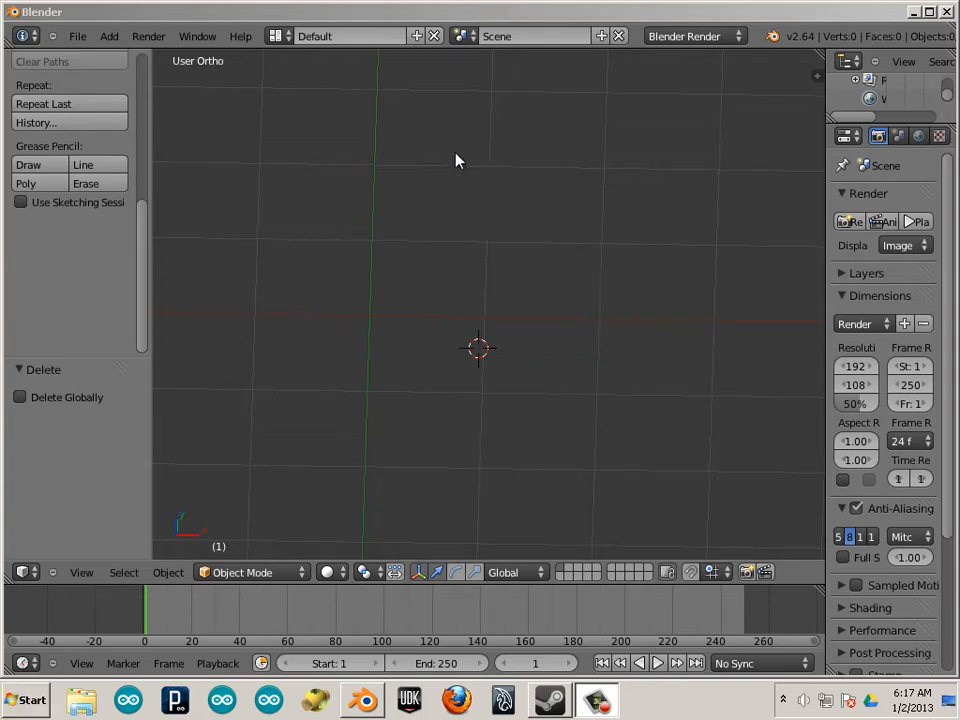
pyautogui.moveTo(350, 173)
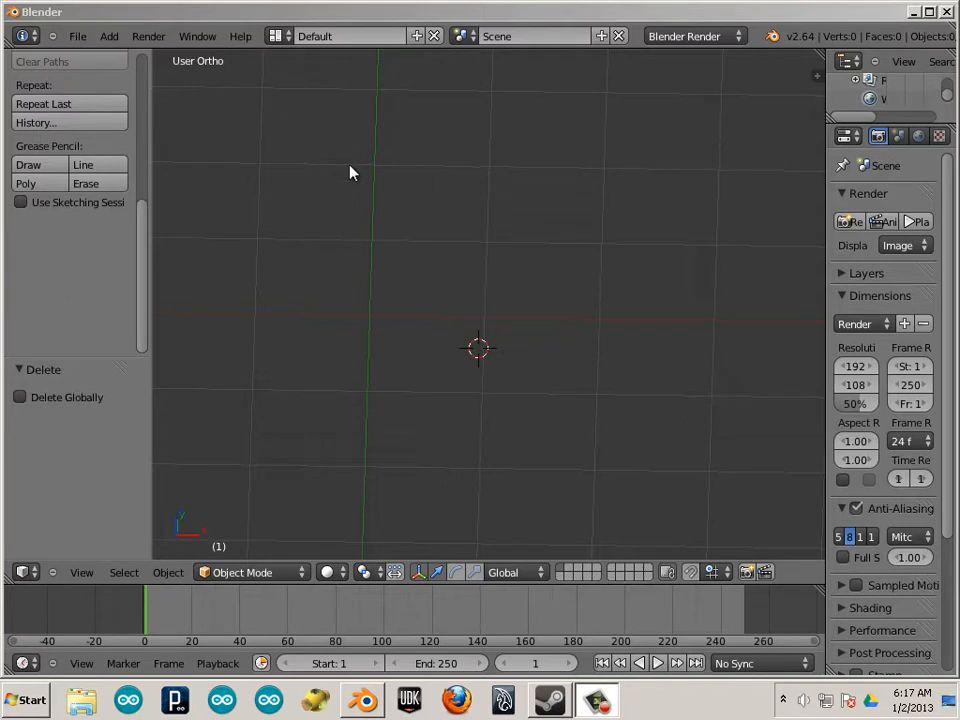
pyautogui.moveTo(477, 220)
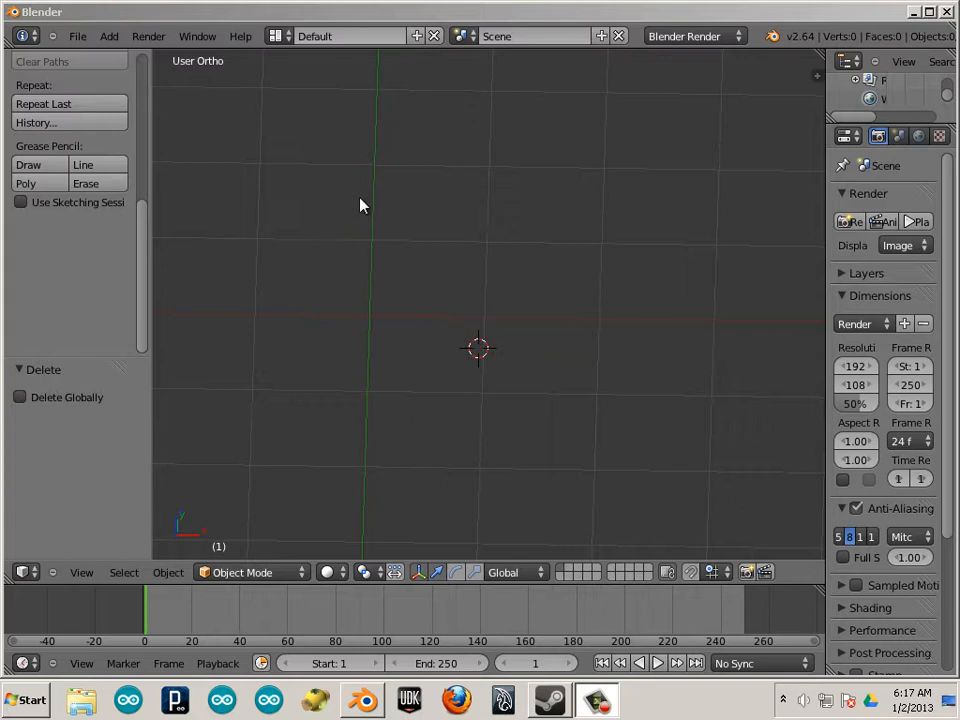
pyautogui.moveTo(547, 261)
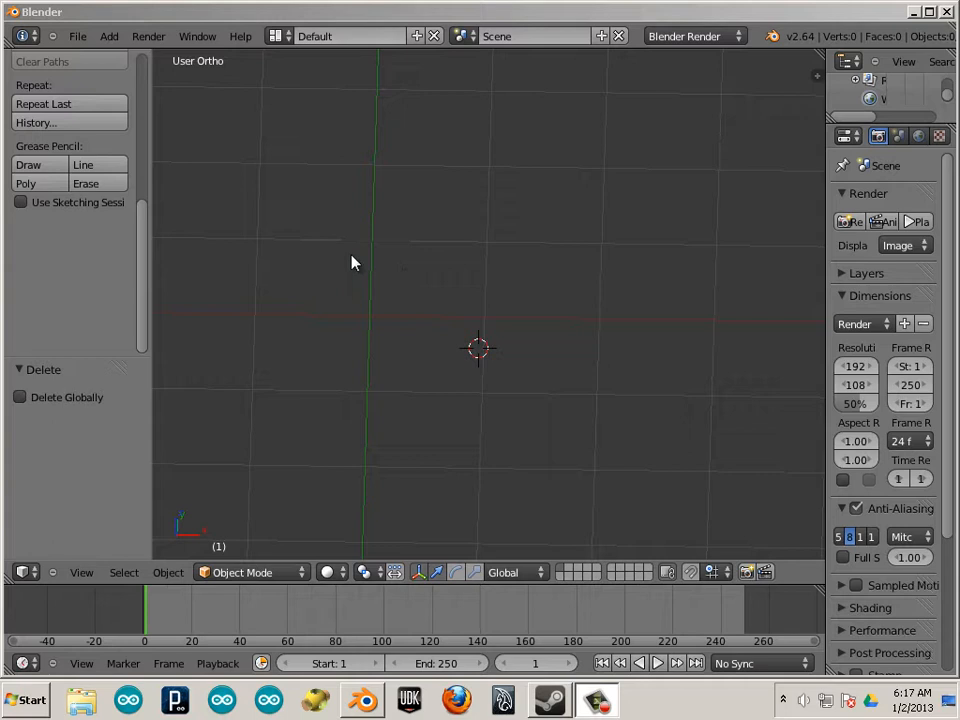
pyautogui.moveTo(248, 115)
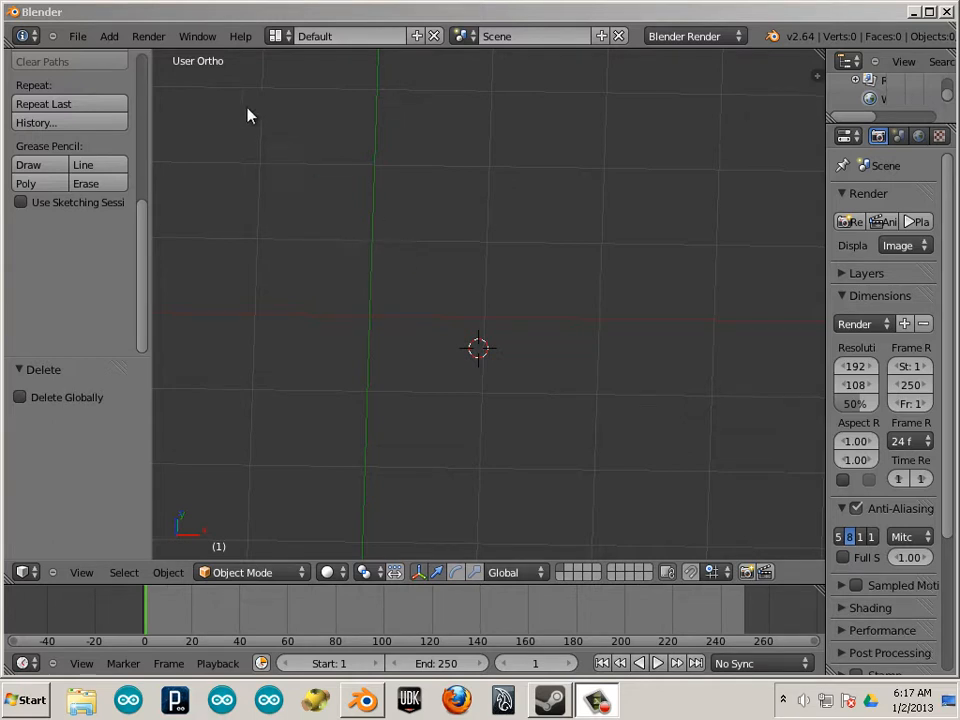
# Add a flat square plane mesh from the Add > Mesh menu
pyautogui.click(109, 36)
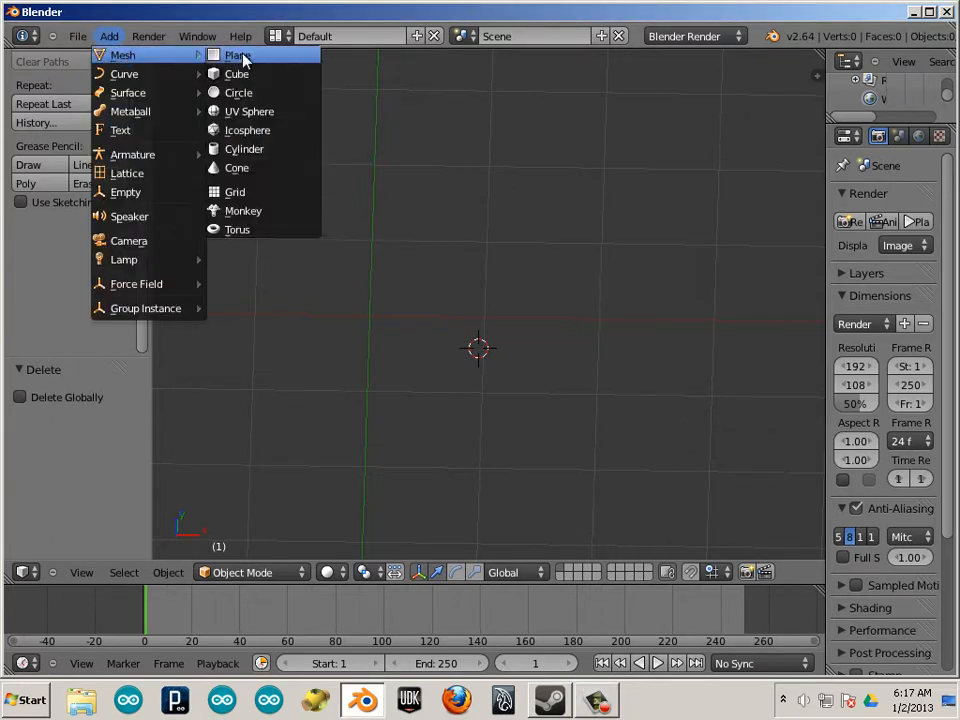
pyautogui.click(238, 55)
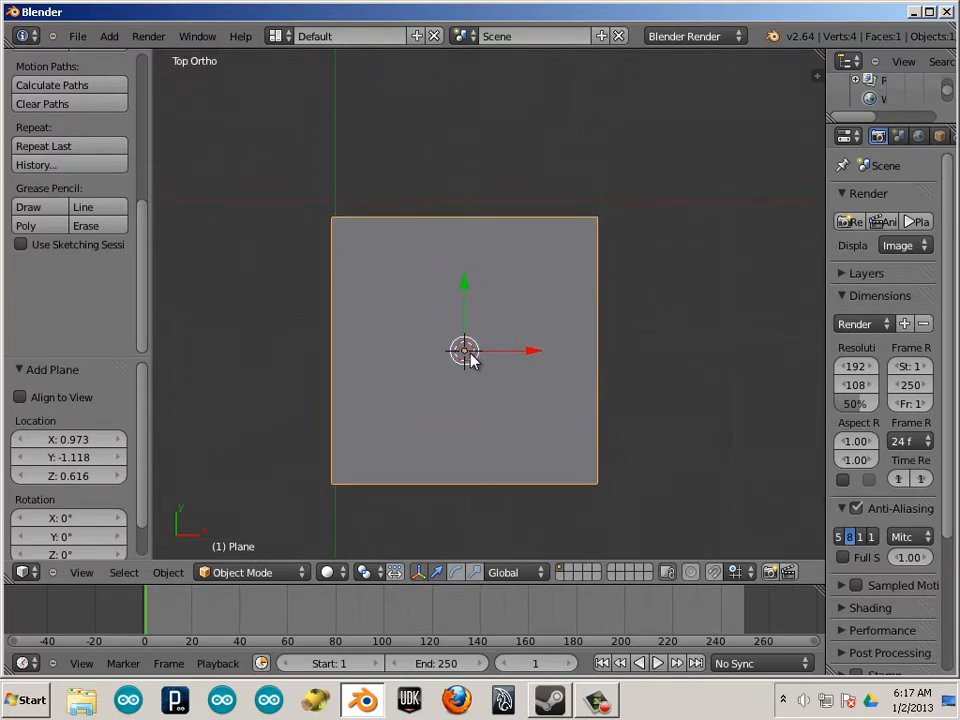
pyautogui.moveTo(340, 245)
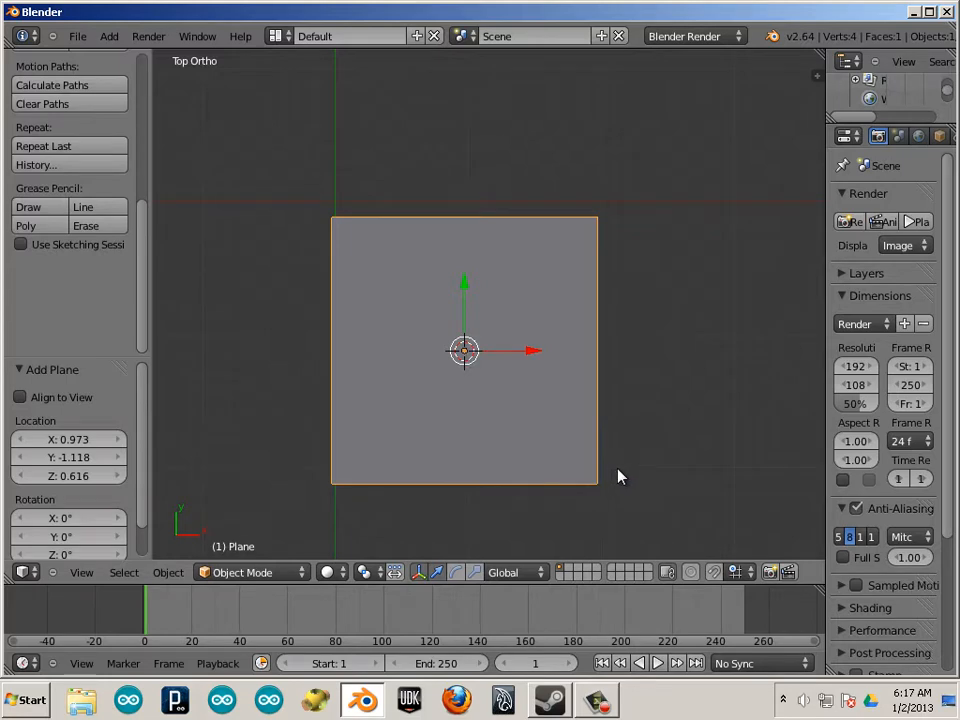
# Enter Edit Mode on the plane to work with its vertices
pyautogui.press('Tab')
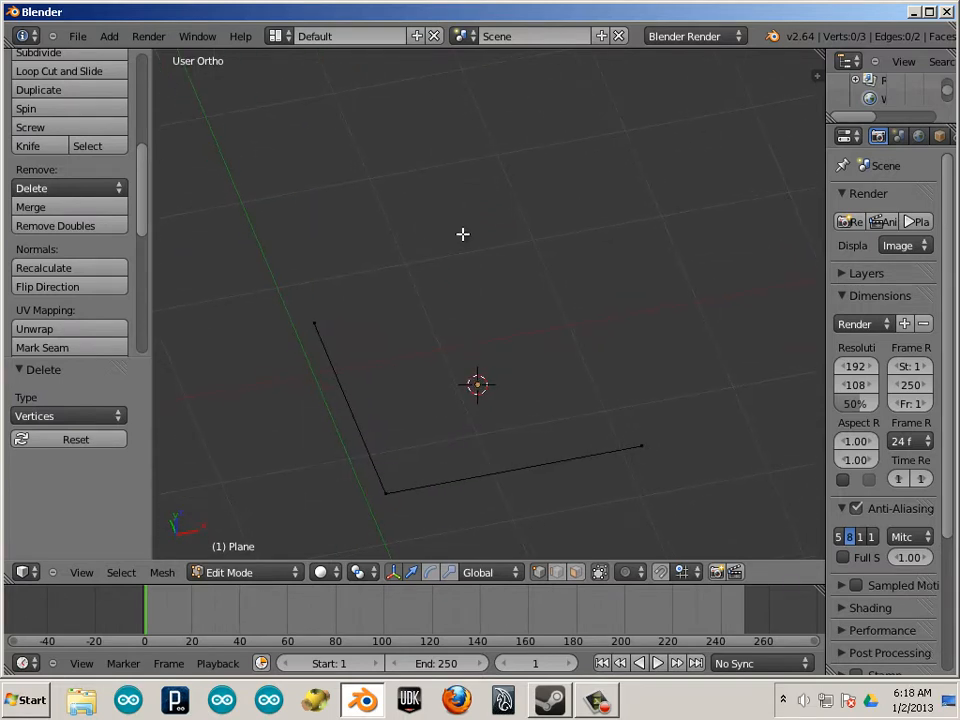
pyautogui.moveTo(431, 461)
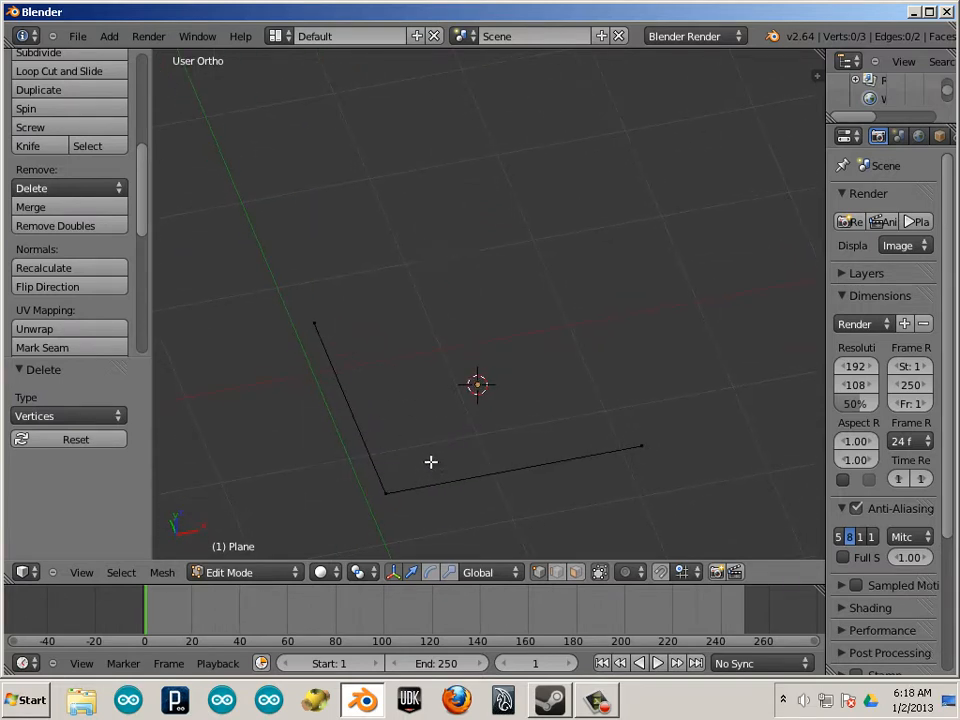
pyautogui.moveTo(410, 423)
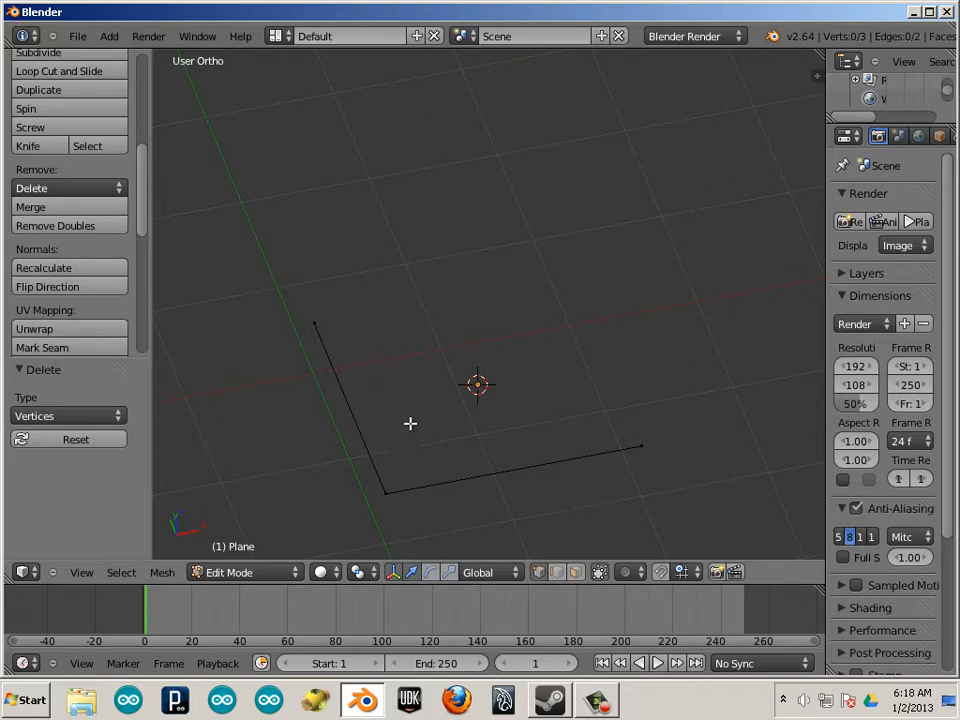
pyautogui.moveTo(370, 395)
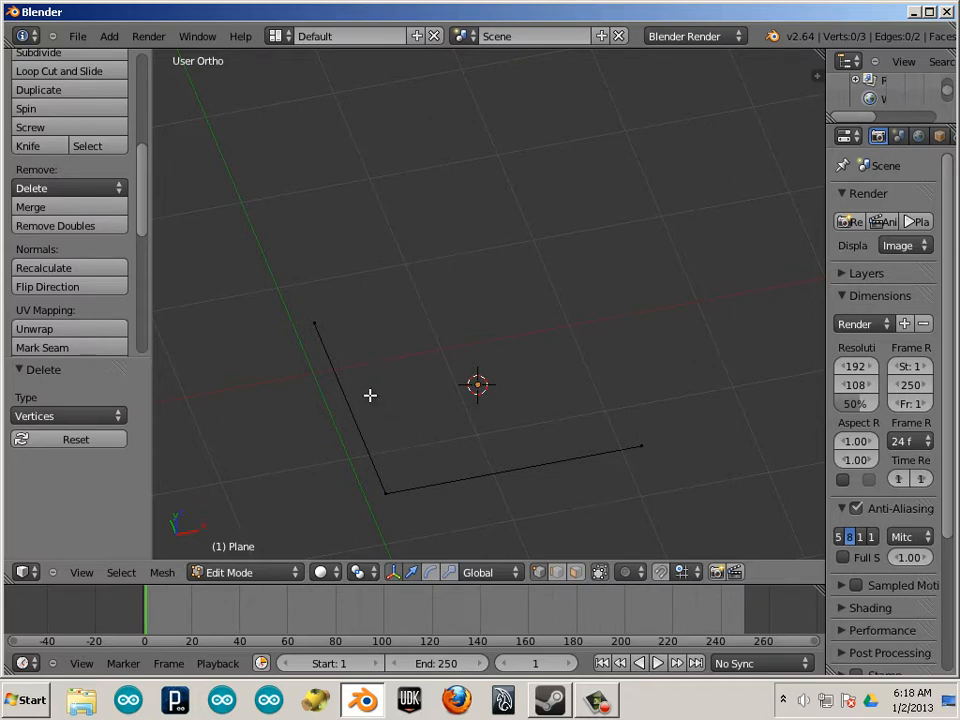
pyautogui.moveTo(607, 476)
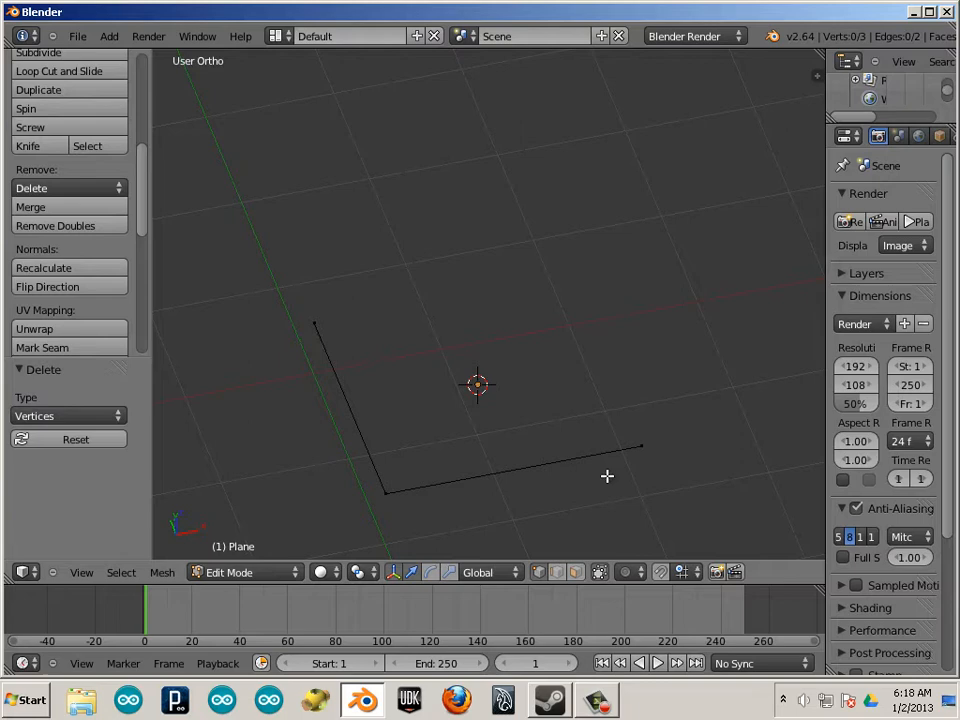
pyautogui.moveTo(550, 445)
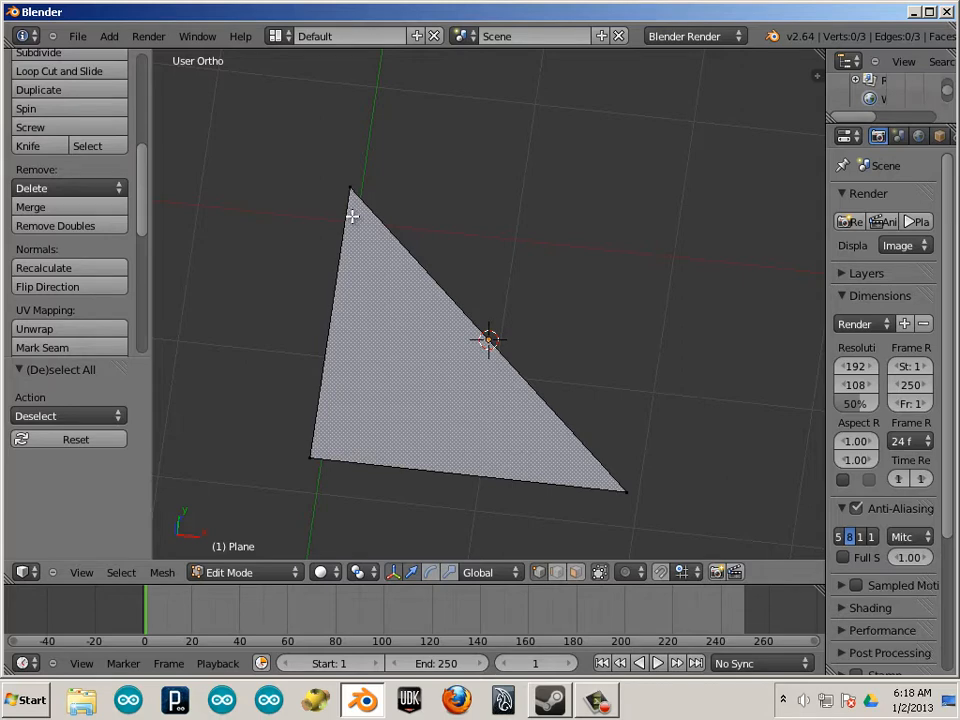
pyautogui.moveTo(495, 355)
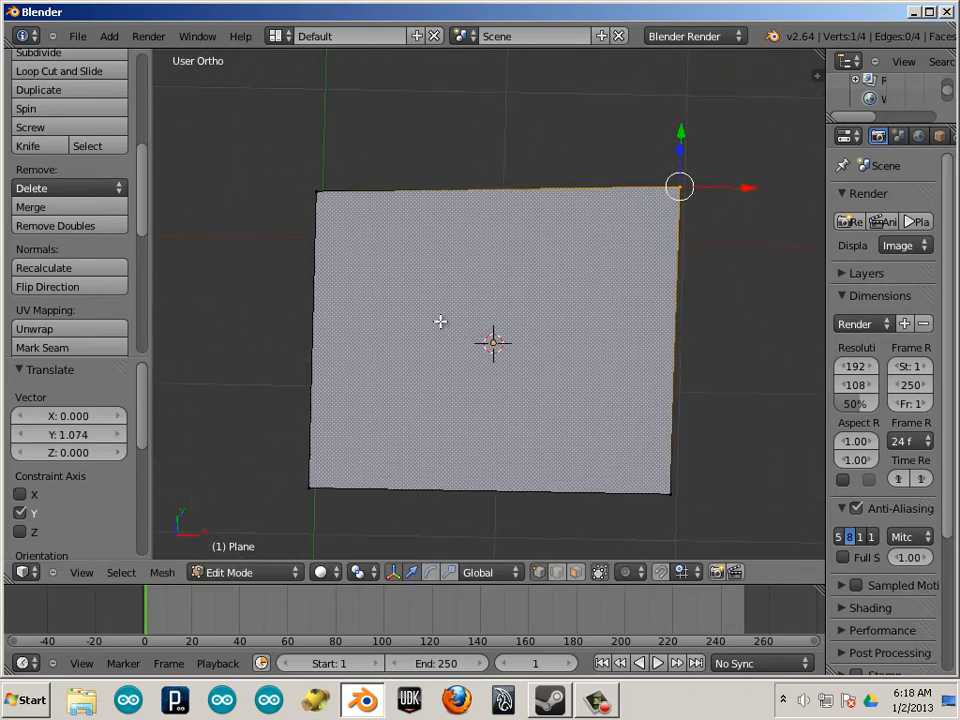
pyautogui.moveTo(459, 223)
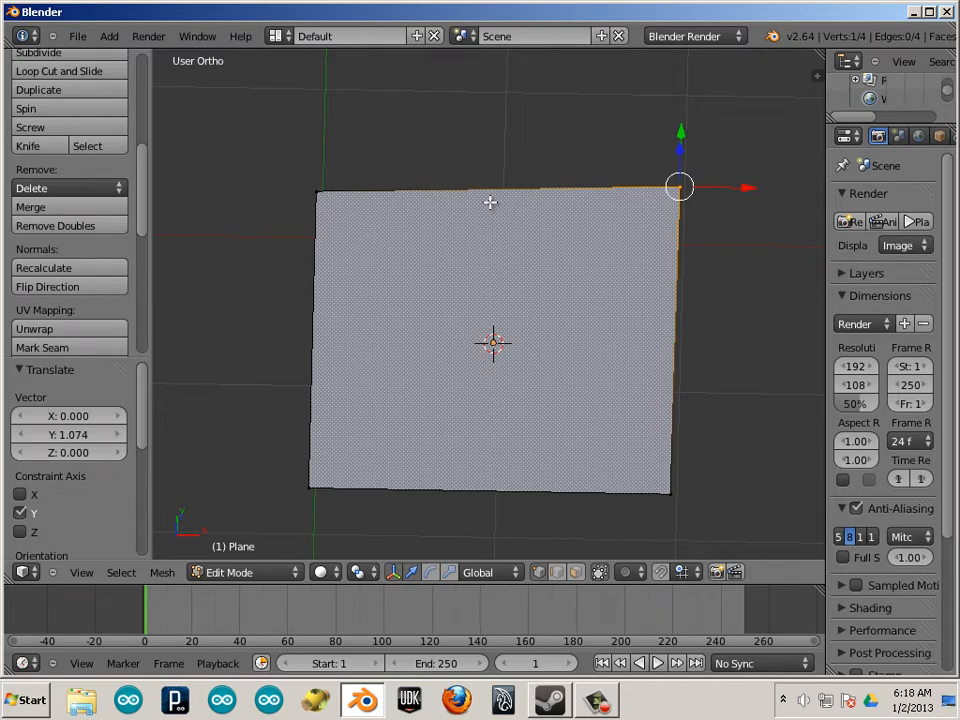
pyautogui.moveTo(393, 377)
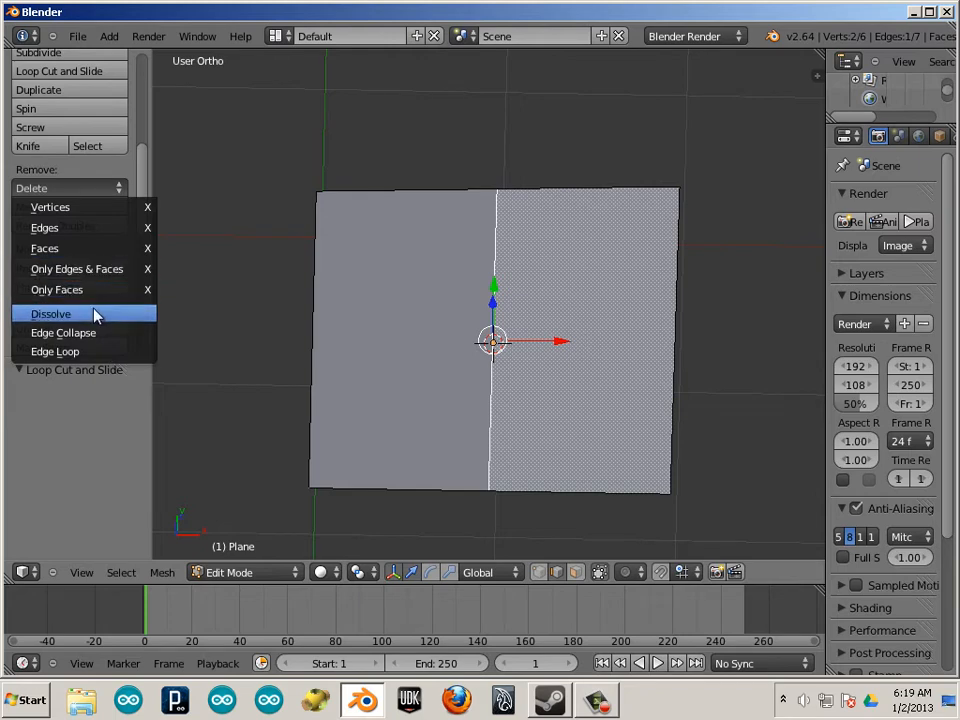
# Dissolve the middle edge and drag vertices out into a six-sided hexagon face
pyautogui.click(51, 313)
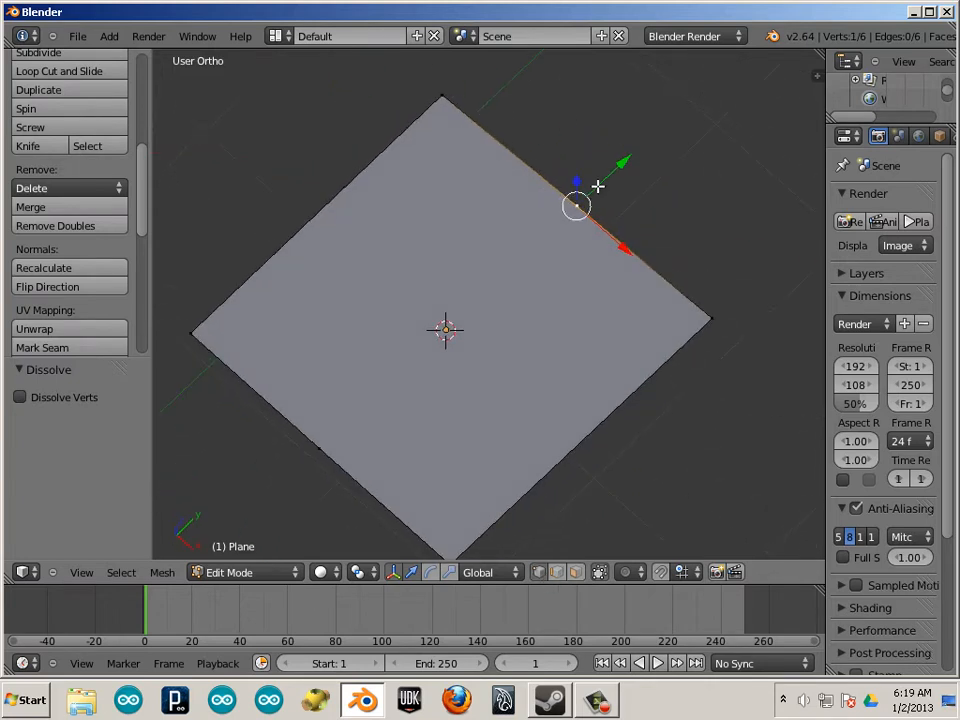
pyautogui.moveTo(575, 205); pyautogui.dragTo(318, 448)
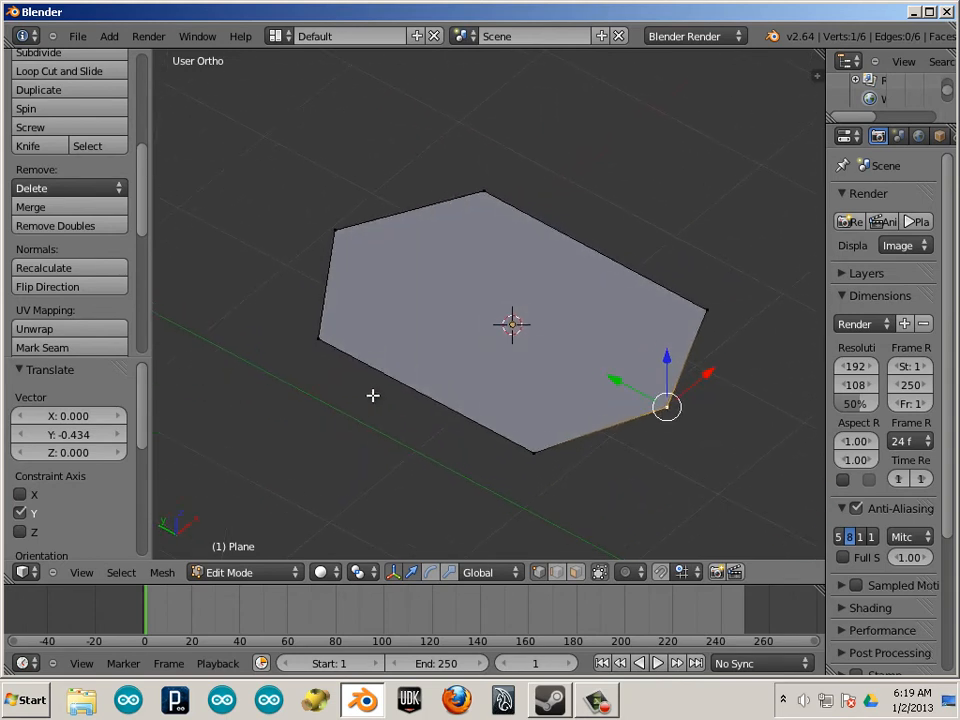
pyautogui.moveTo(302, 361)
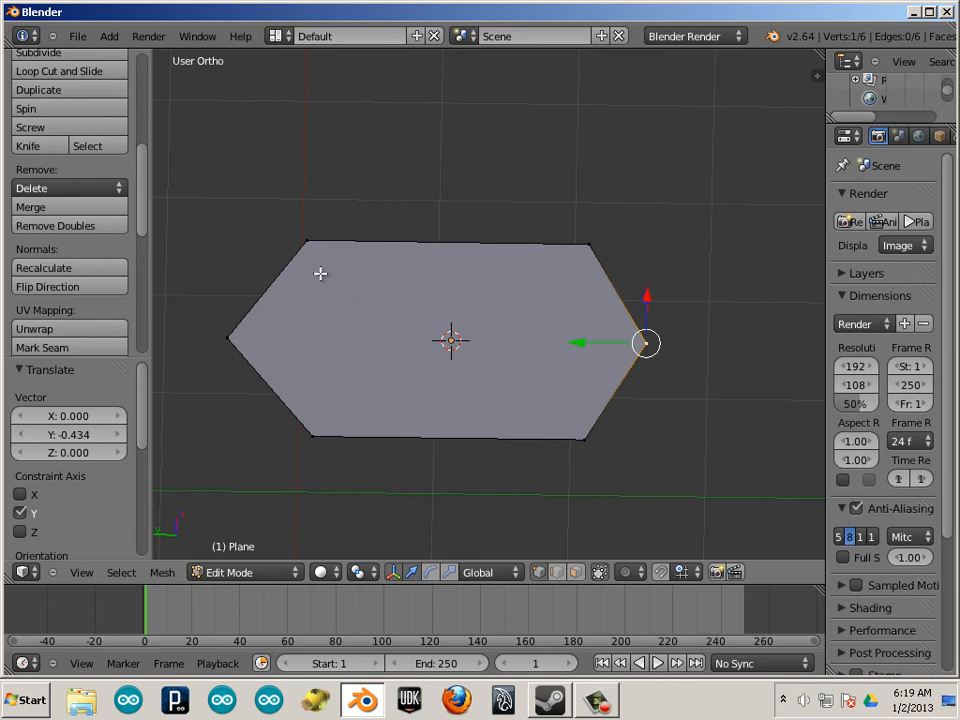
pyautogui.moveTo(423, 358)
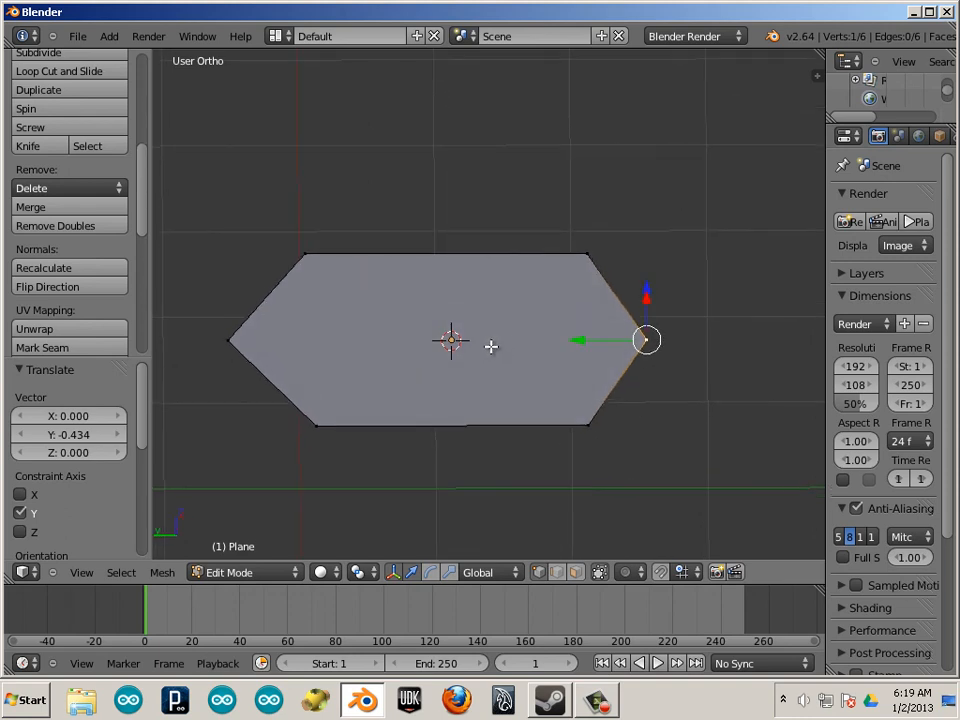
pyautogui.moveTo(437, 327)
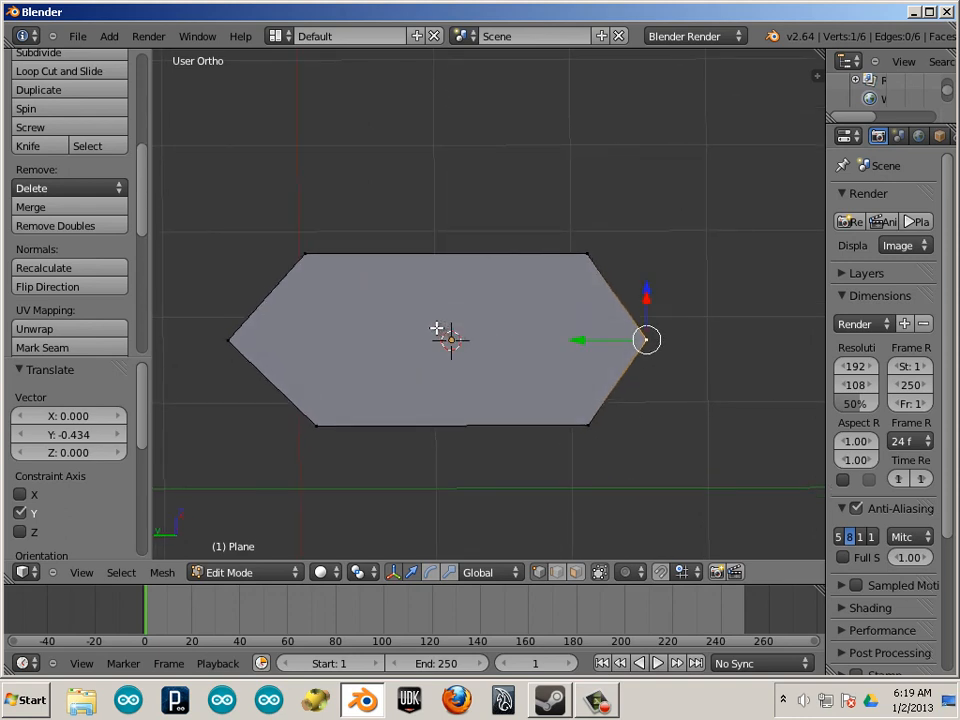